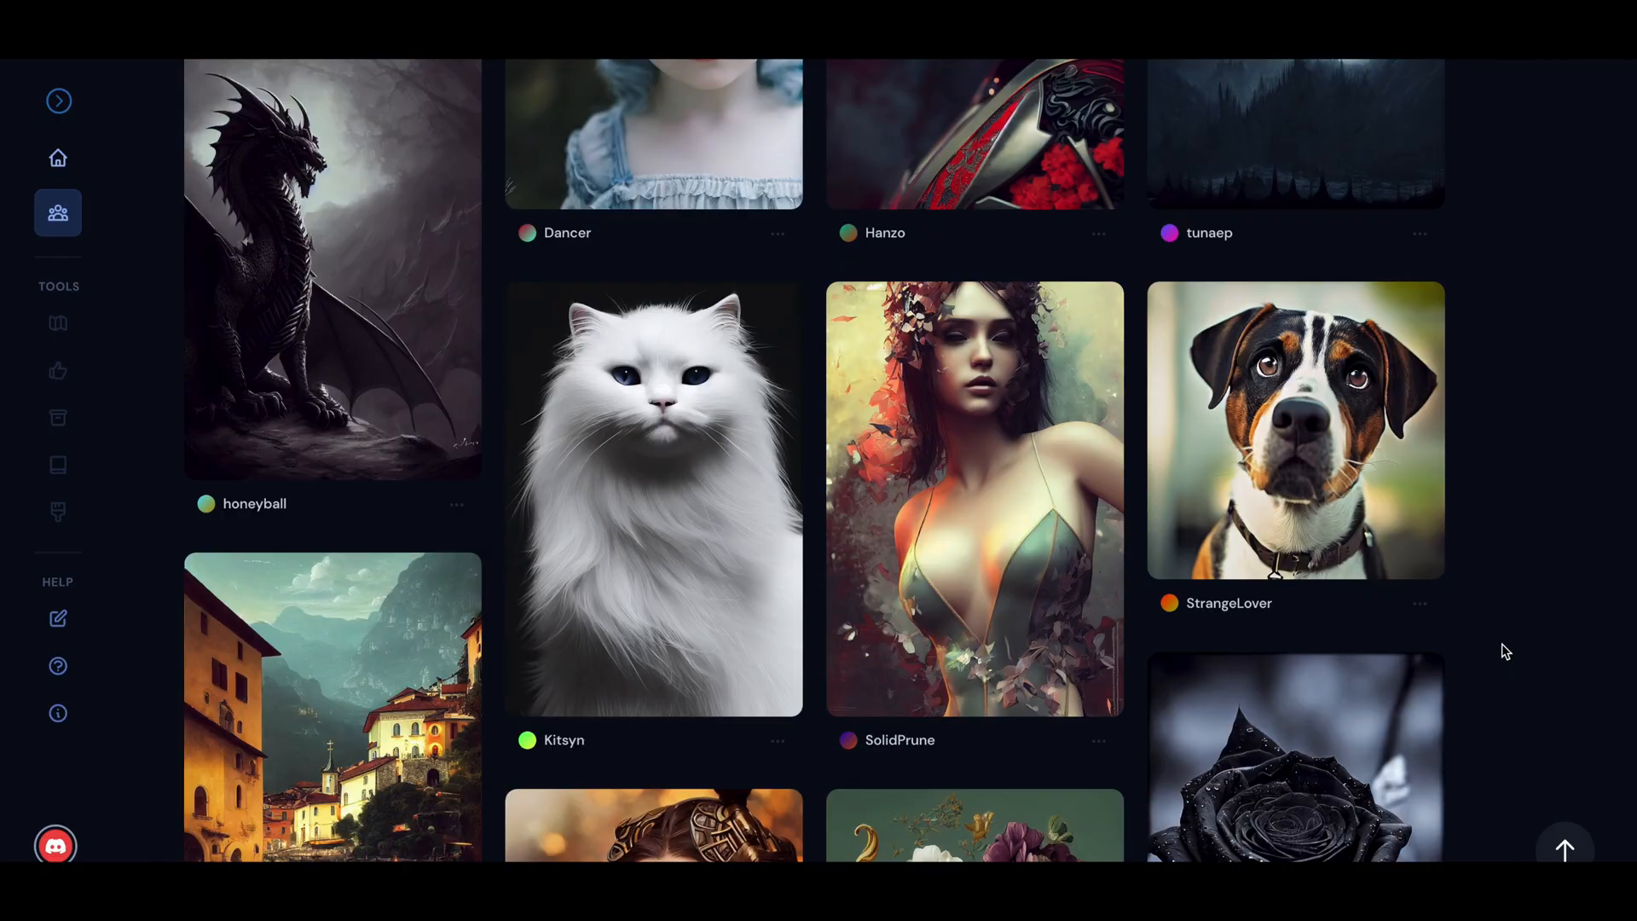
scroll("down", 3)
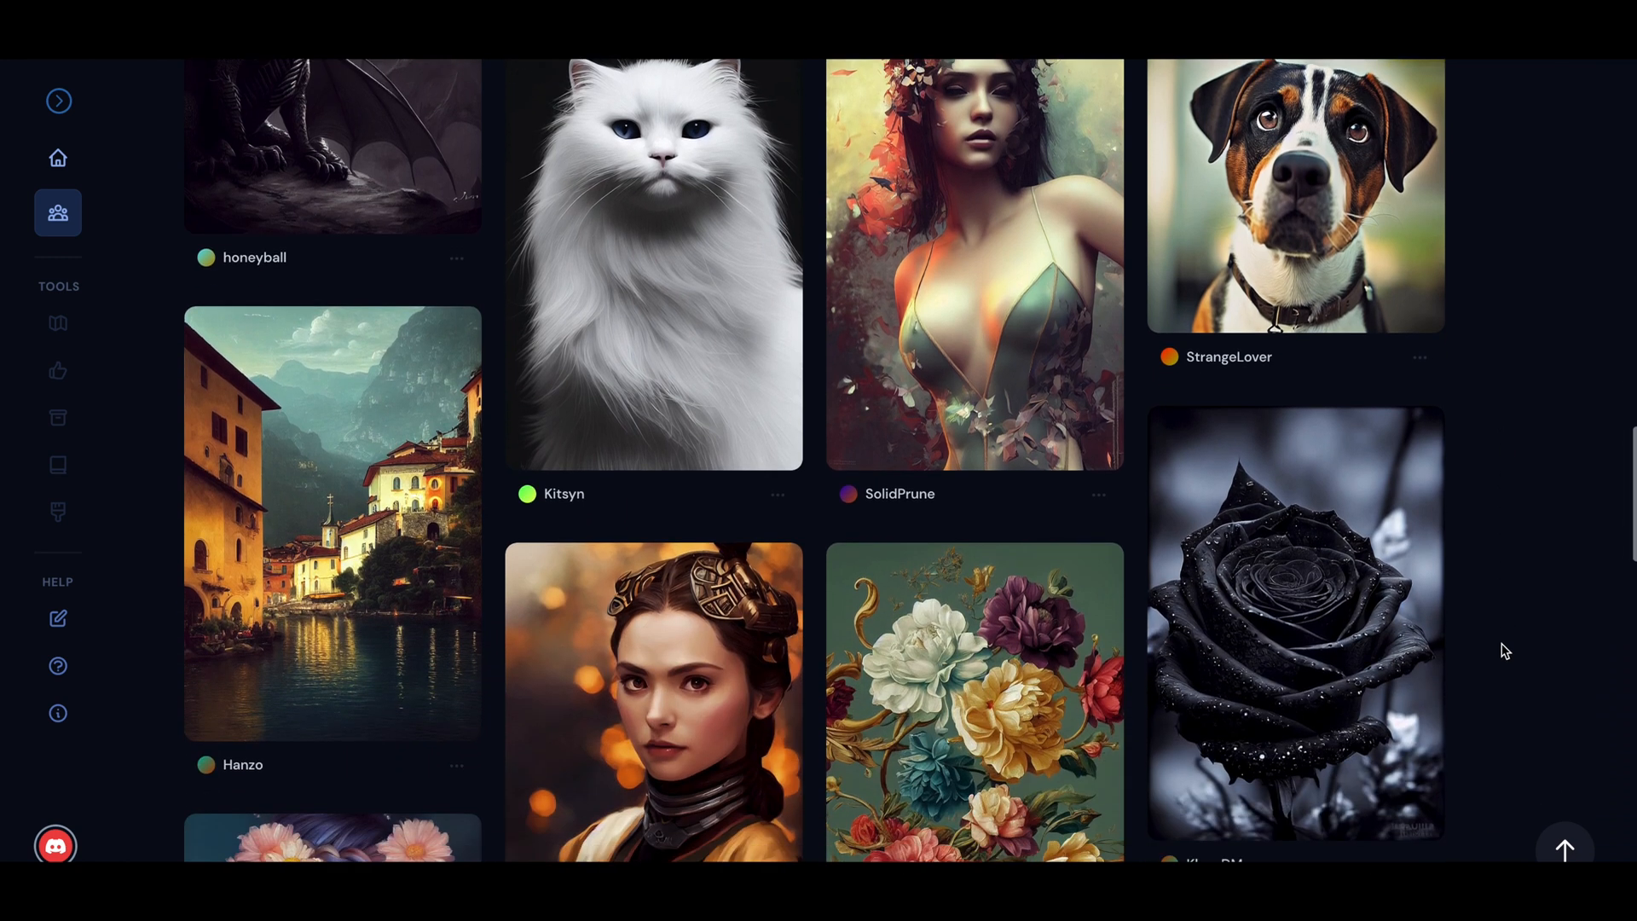
scroll("down", 3)
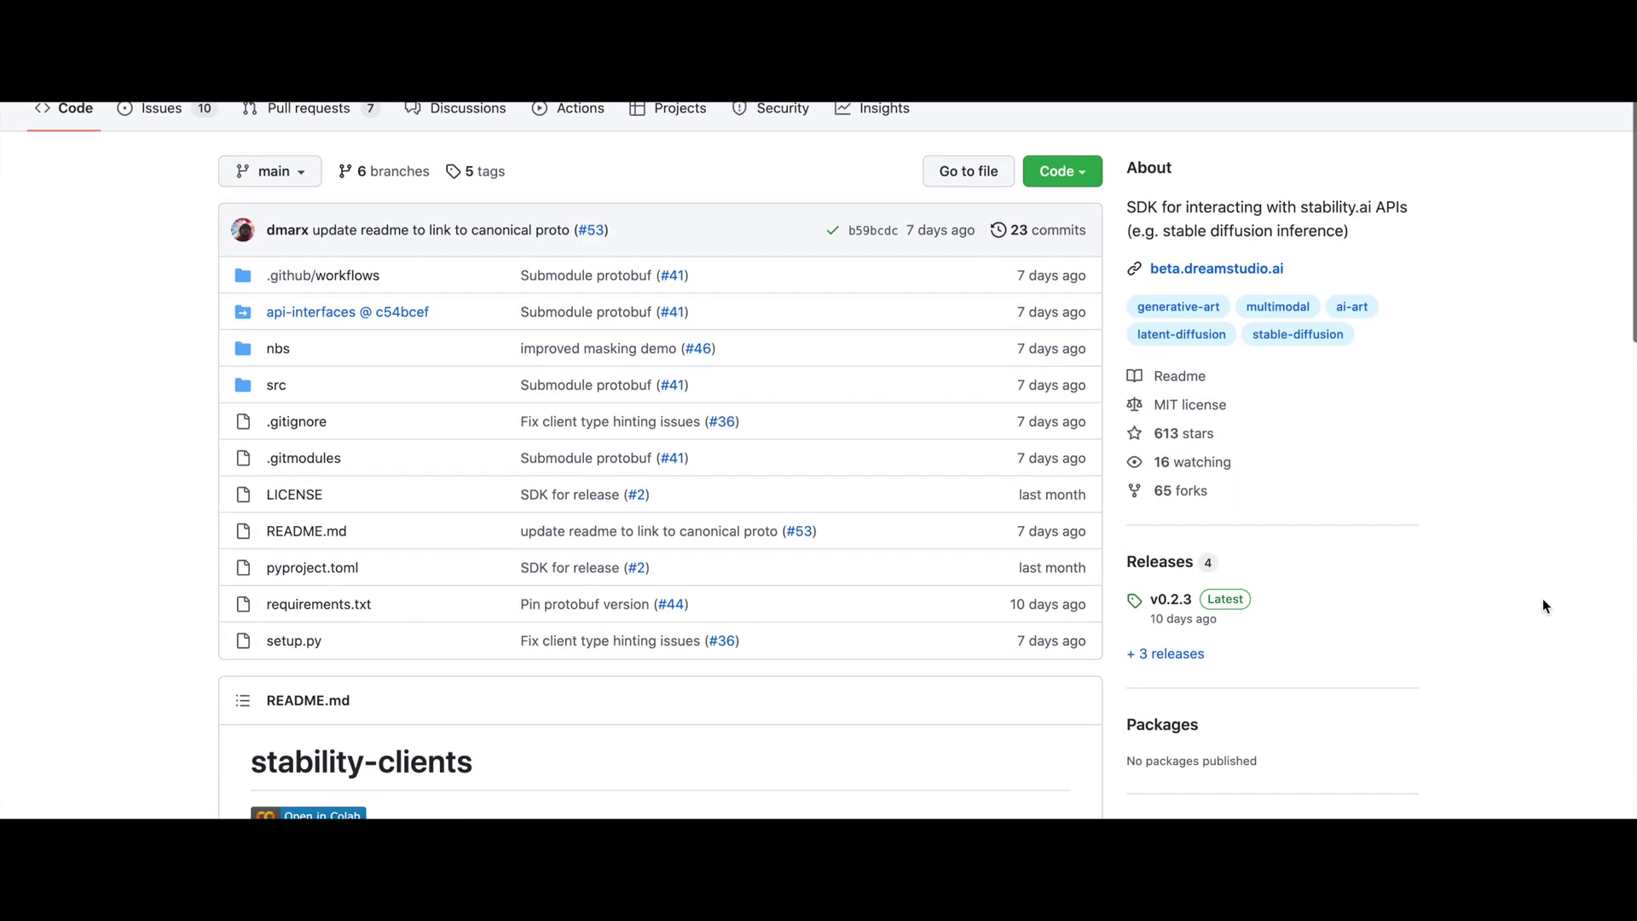
scroll("down", 3)
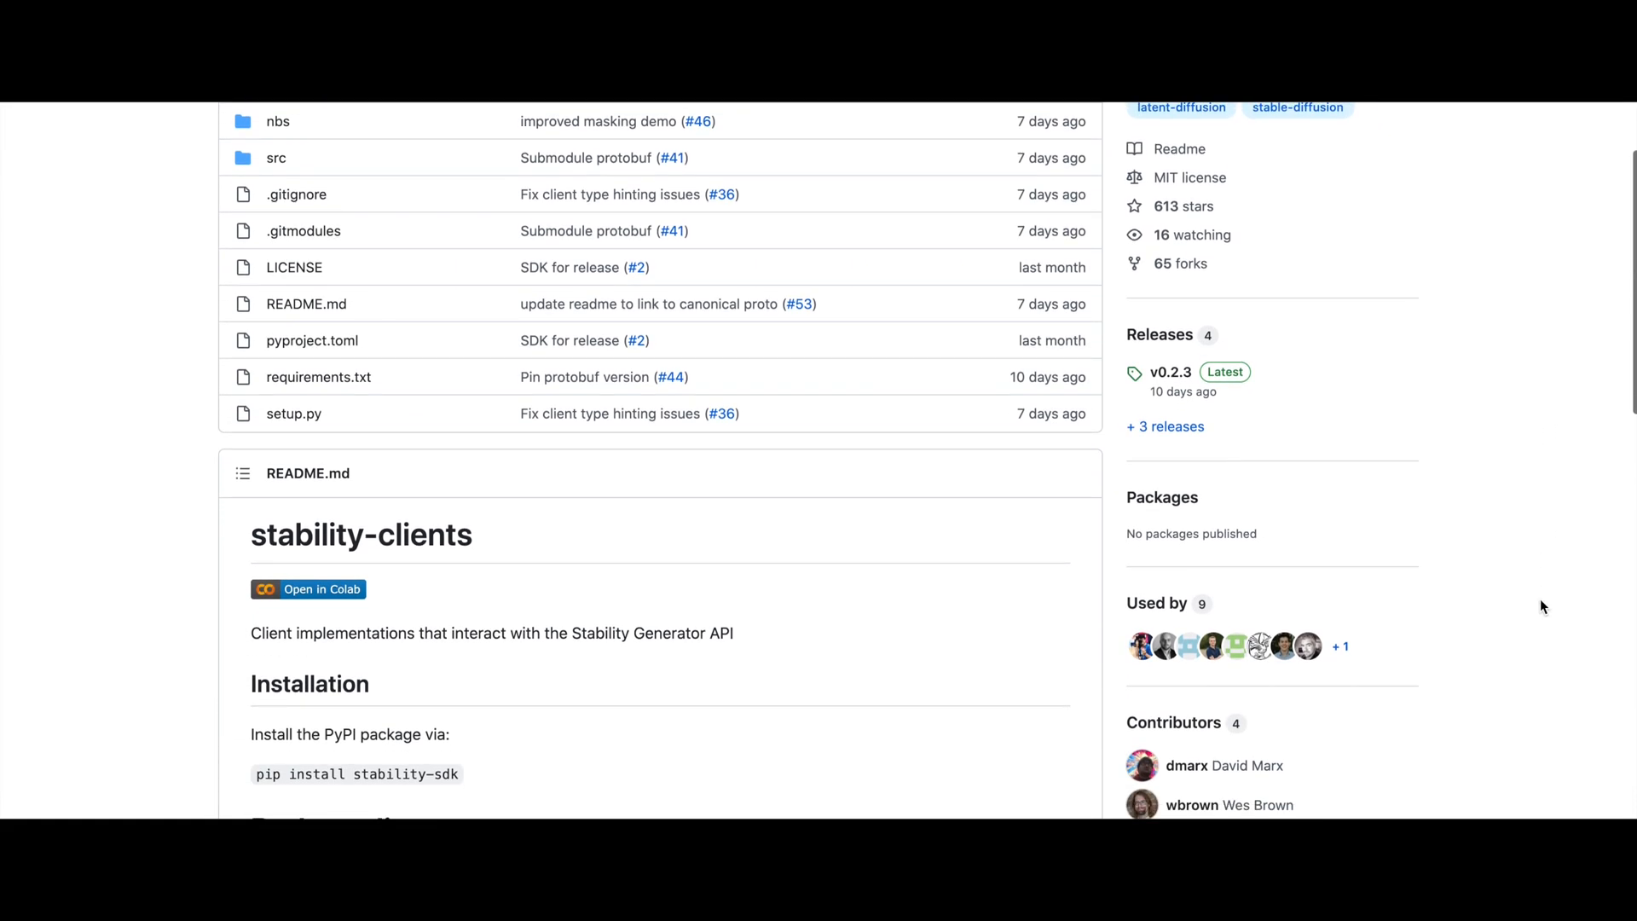
scroll("down", 3)
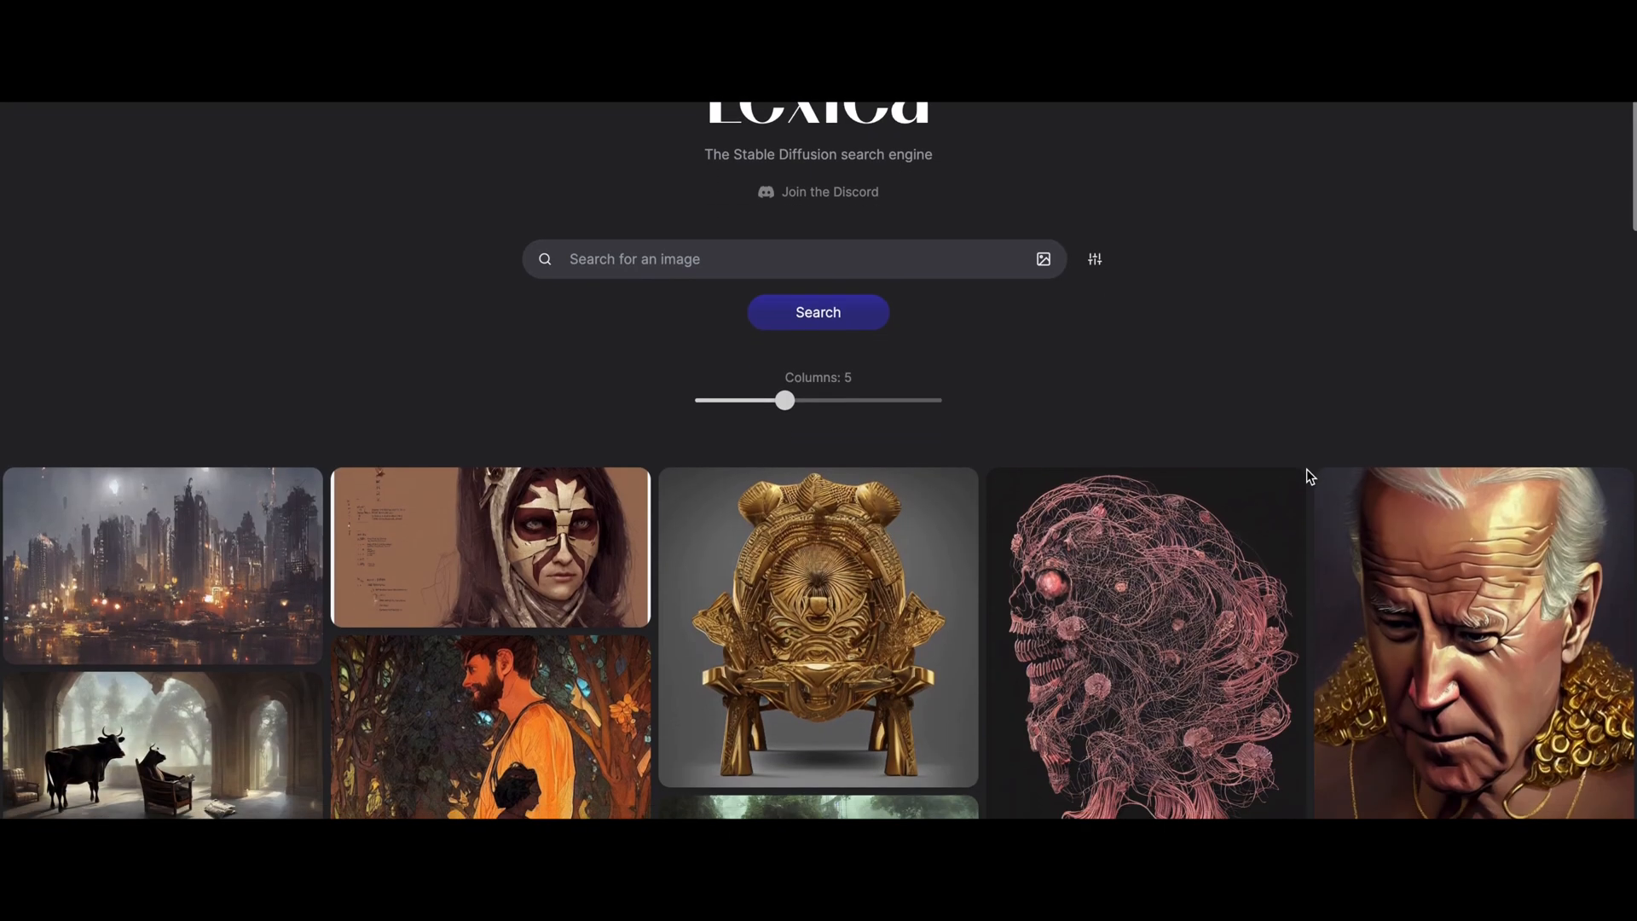
scroll("down", 3)
type("Type here what you want to s")
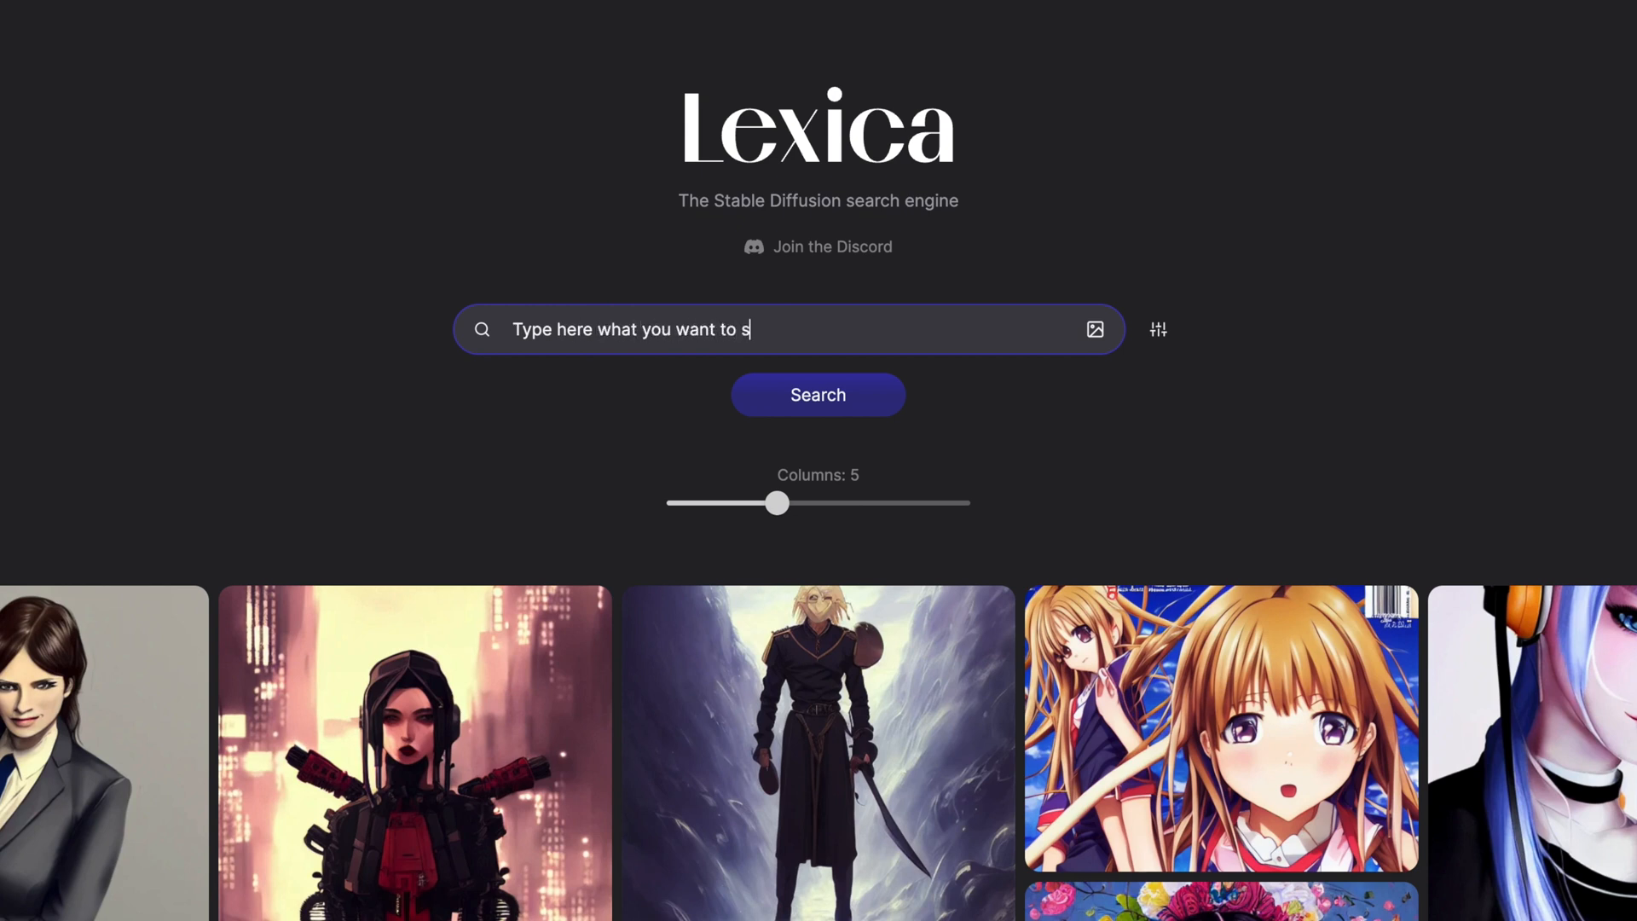
type("New York City")
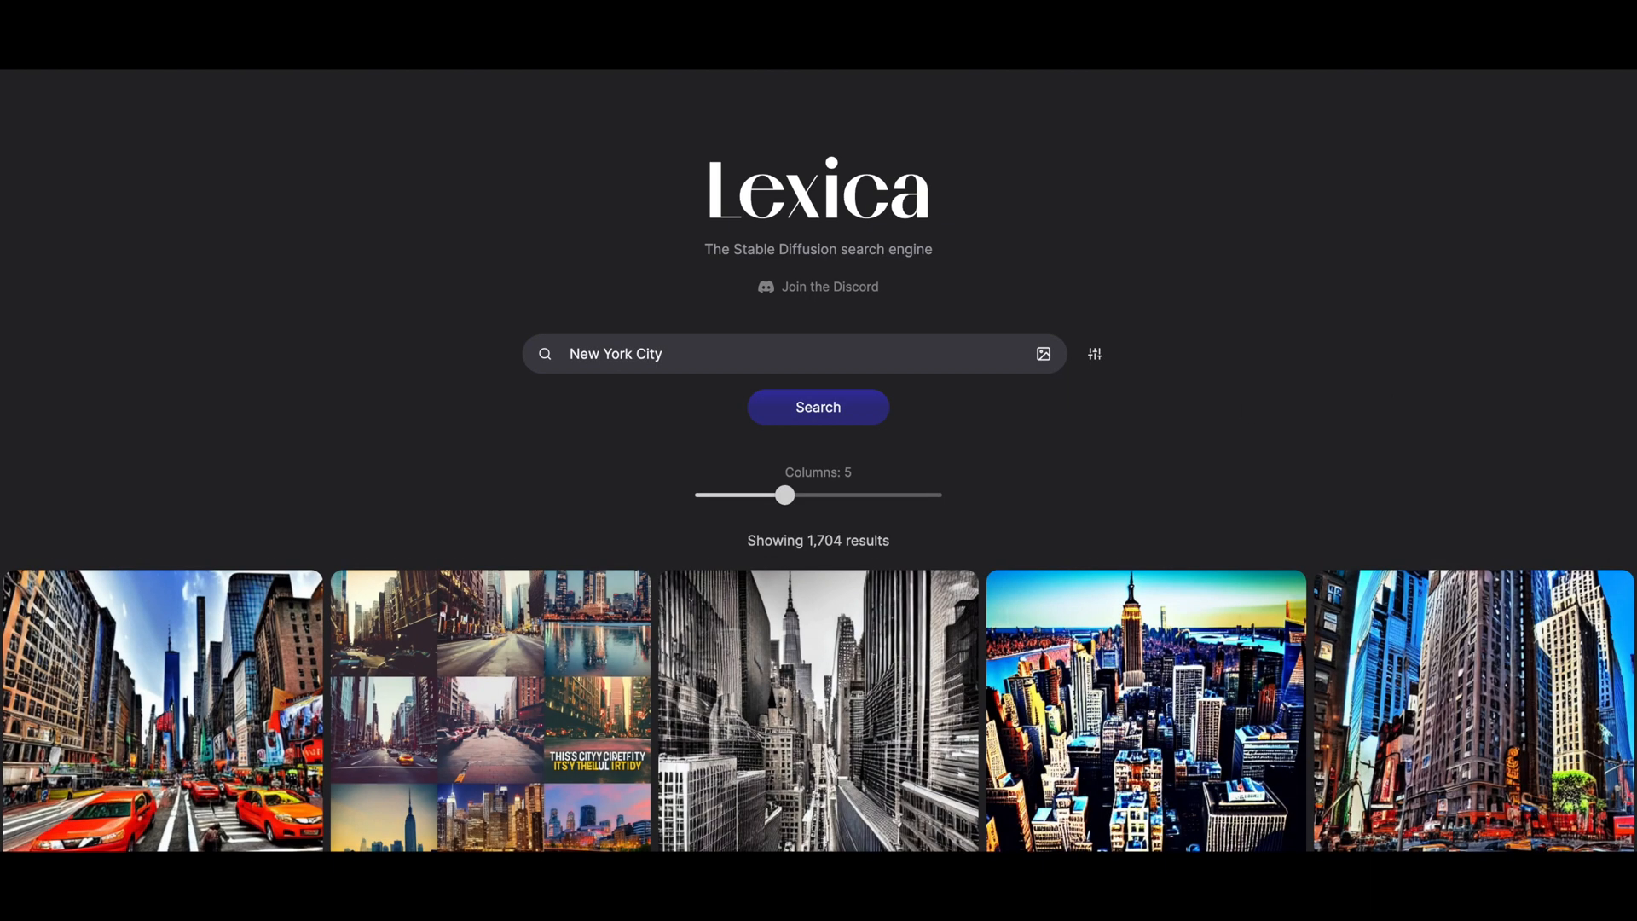
scroll("down", 3)
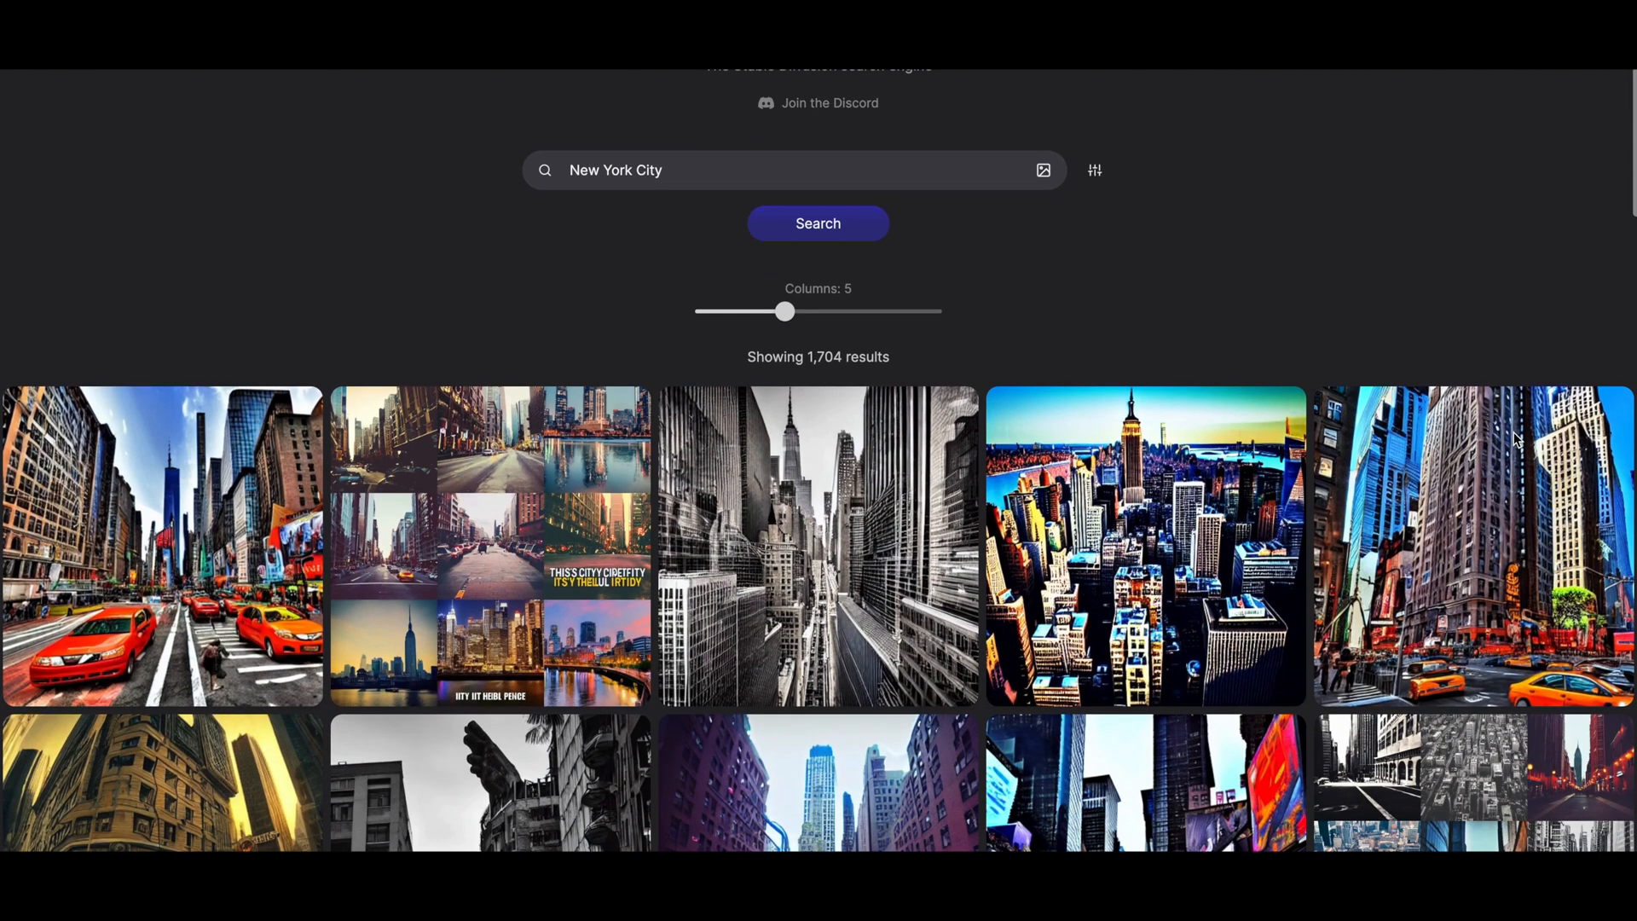